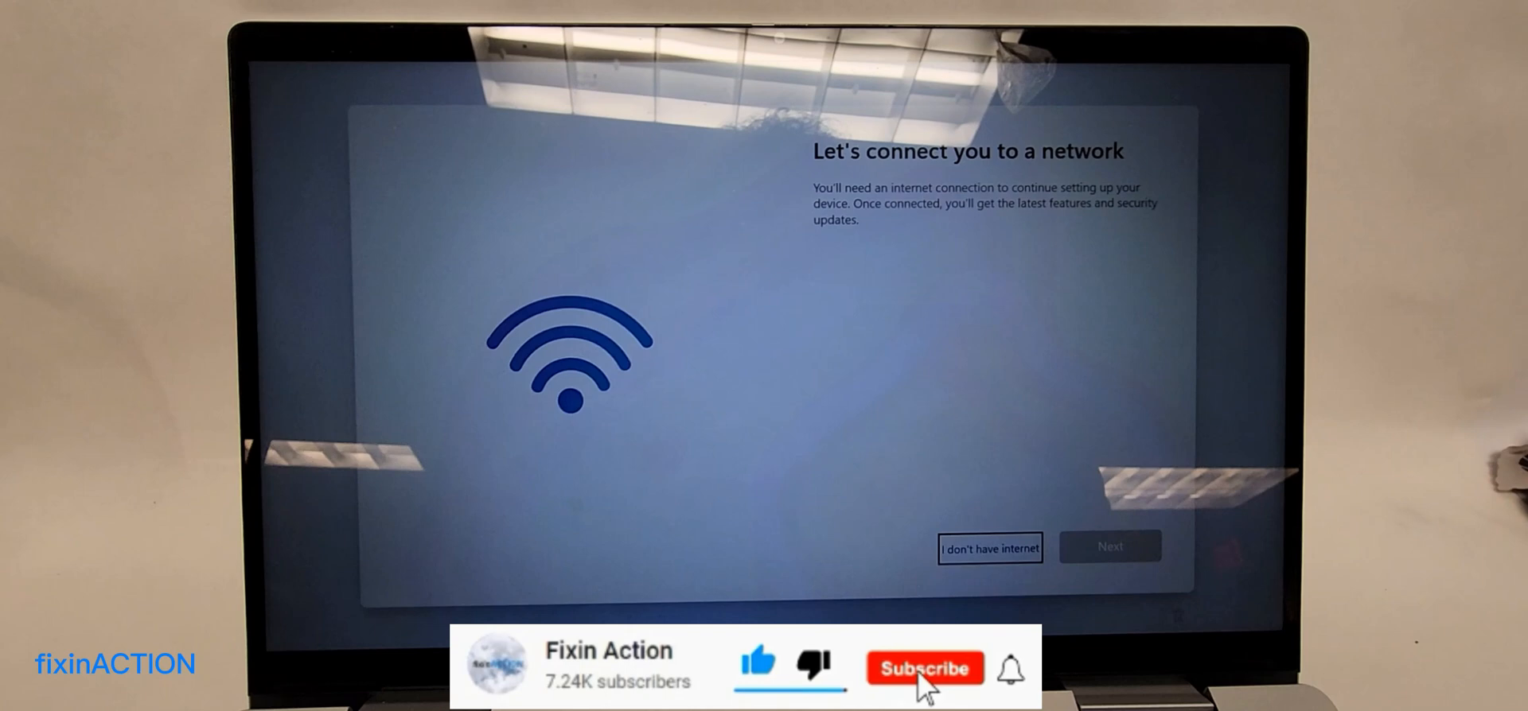
Step: Bring up a Command Prompt over the network connection screen (Shift+F10)
left_click(923, 669)
type("oobe\\bypass")
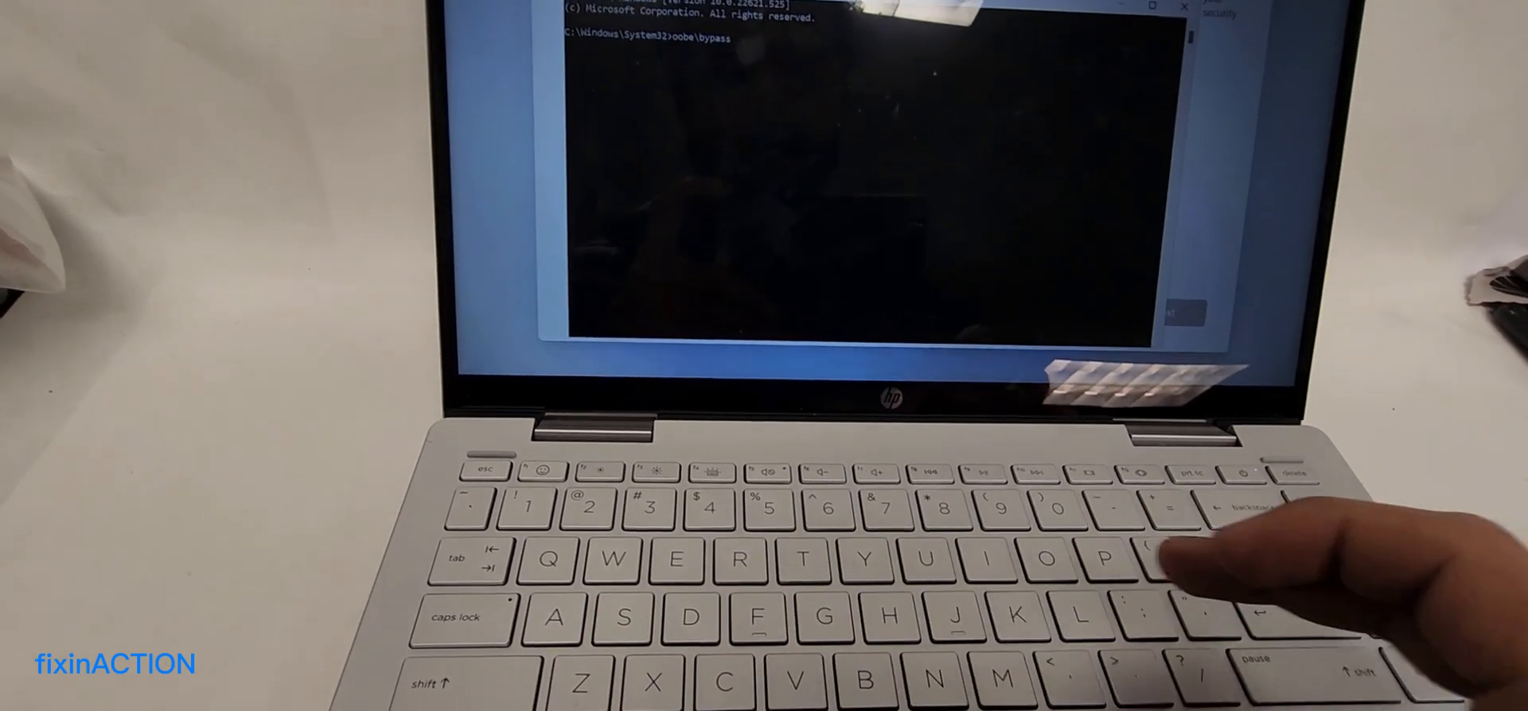
Step: Run oobe\bypassnro so the PC restarts into offline-capable setup
type("nro")
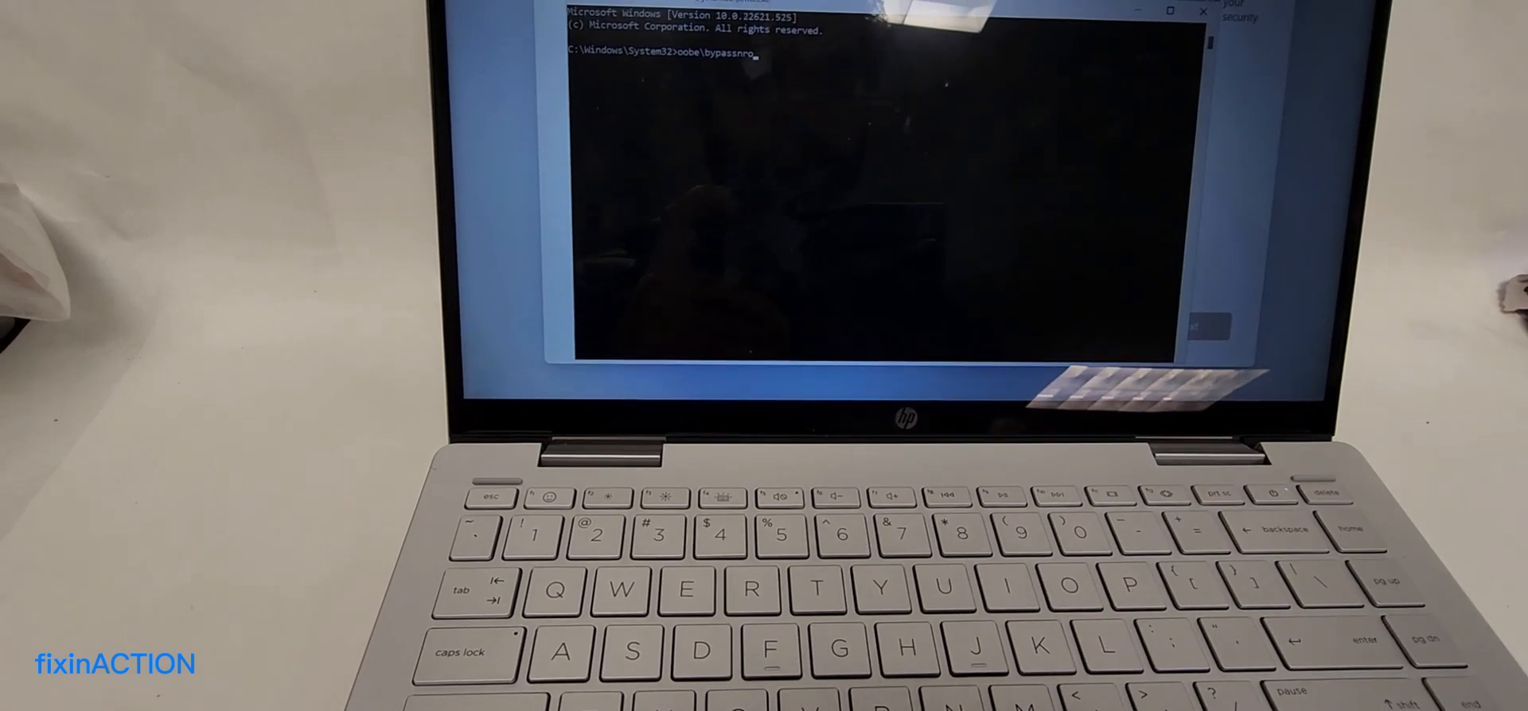
key("enter")
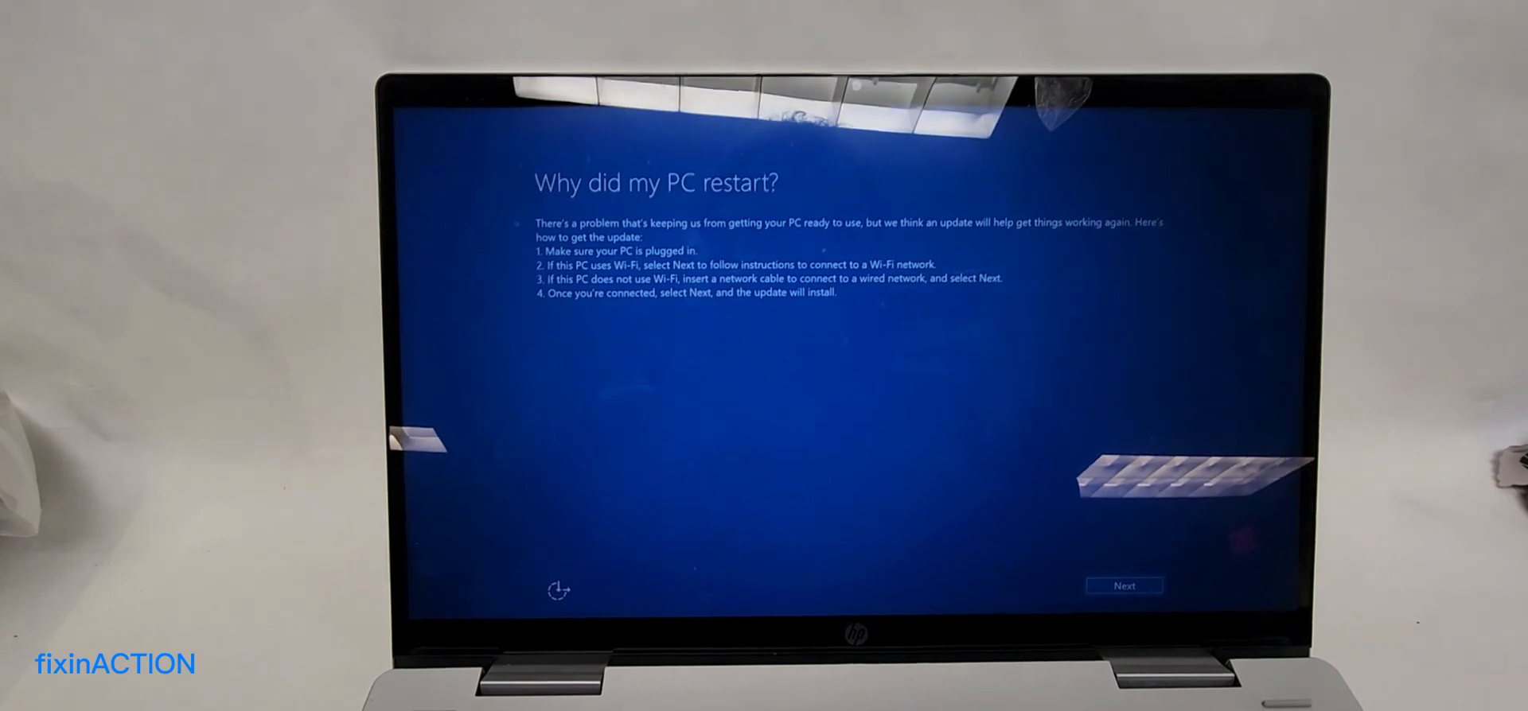
Step: Continue past 'Why did my PC restart?' to the country or region list
left_click(1123, 586)
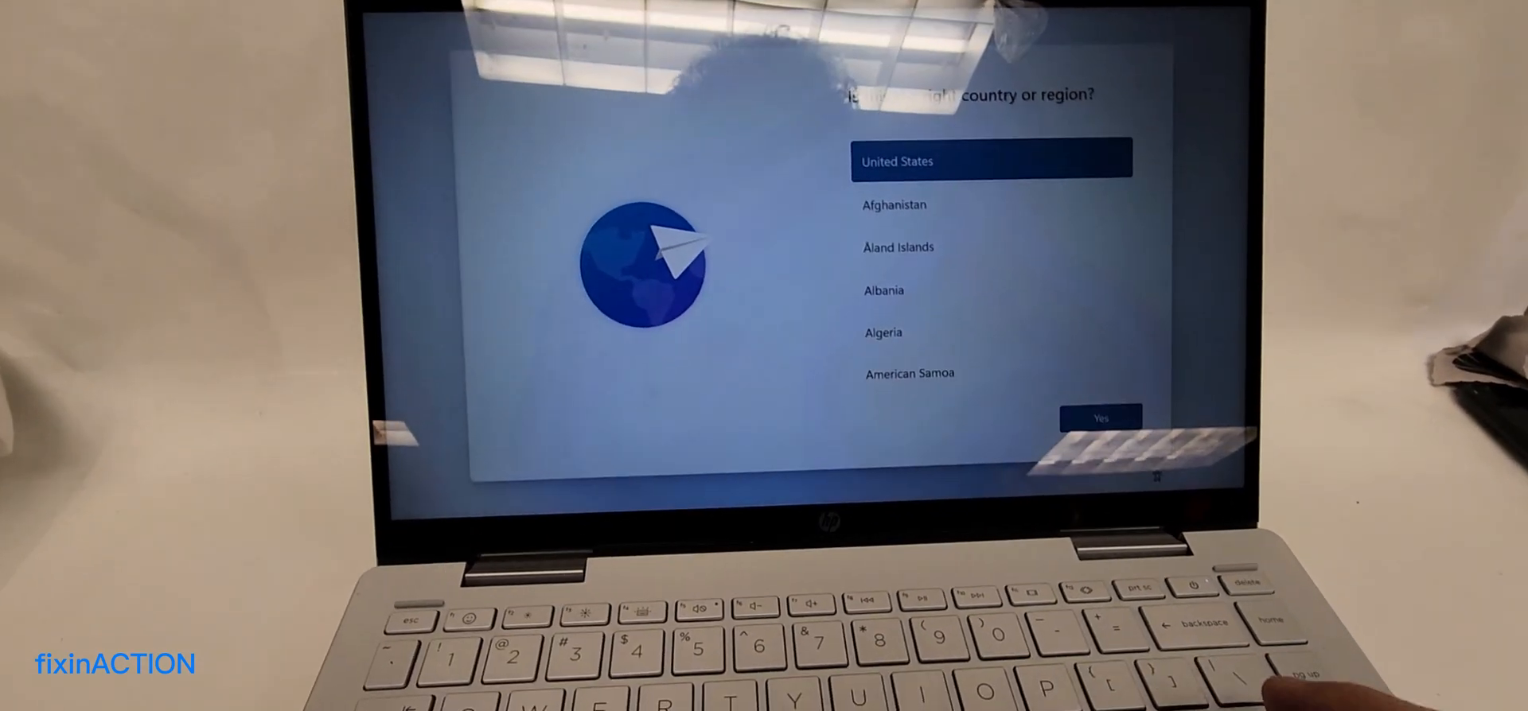
Step: Confirm United States region, US keyboard layout, and skip the second layout
left_click(1100, 417)
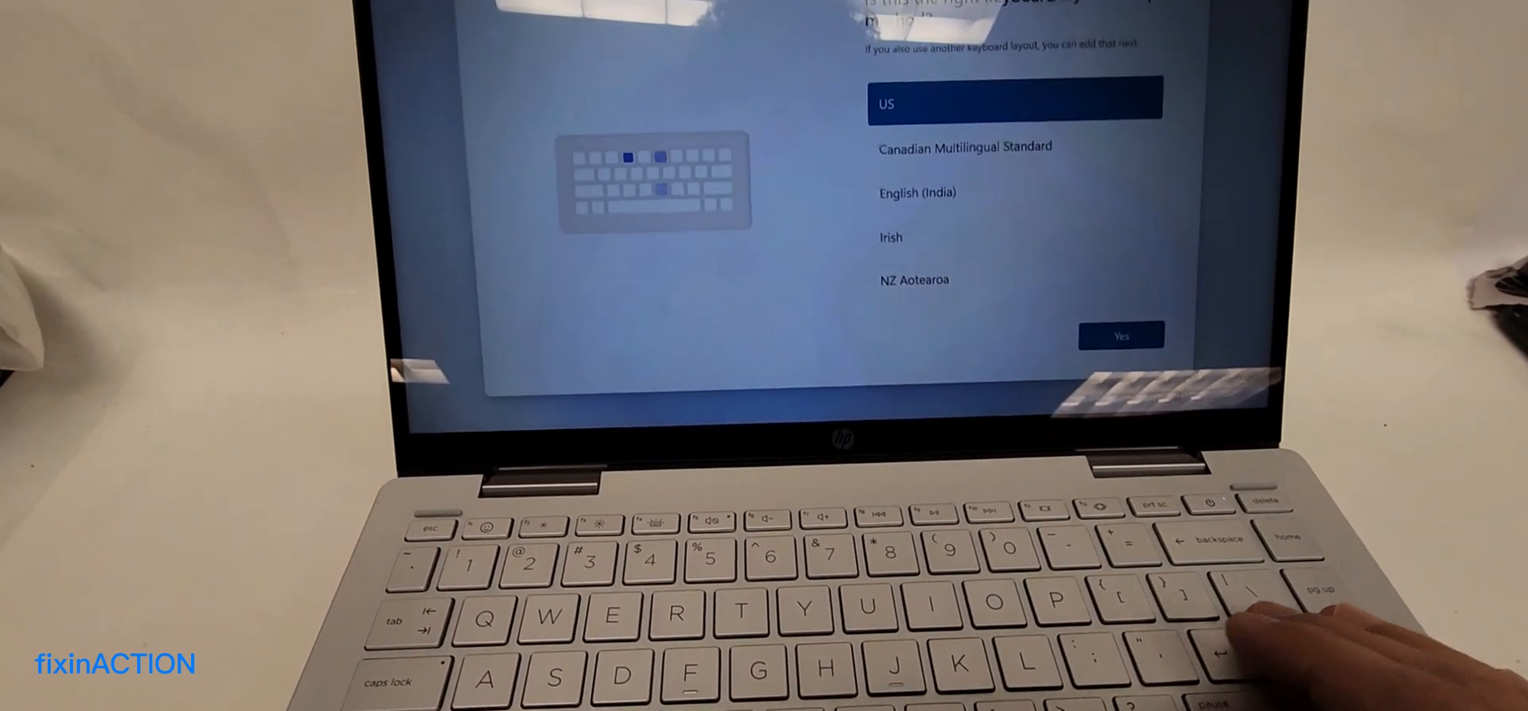
left_click(1120, 336)
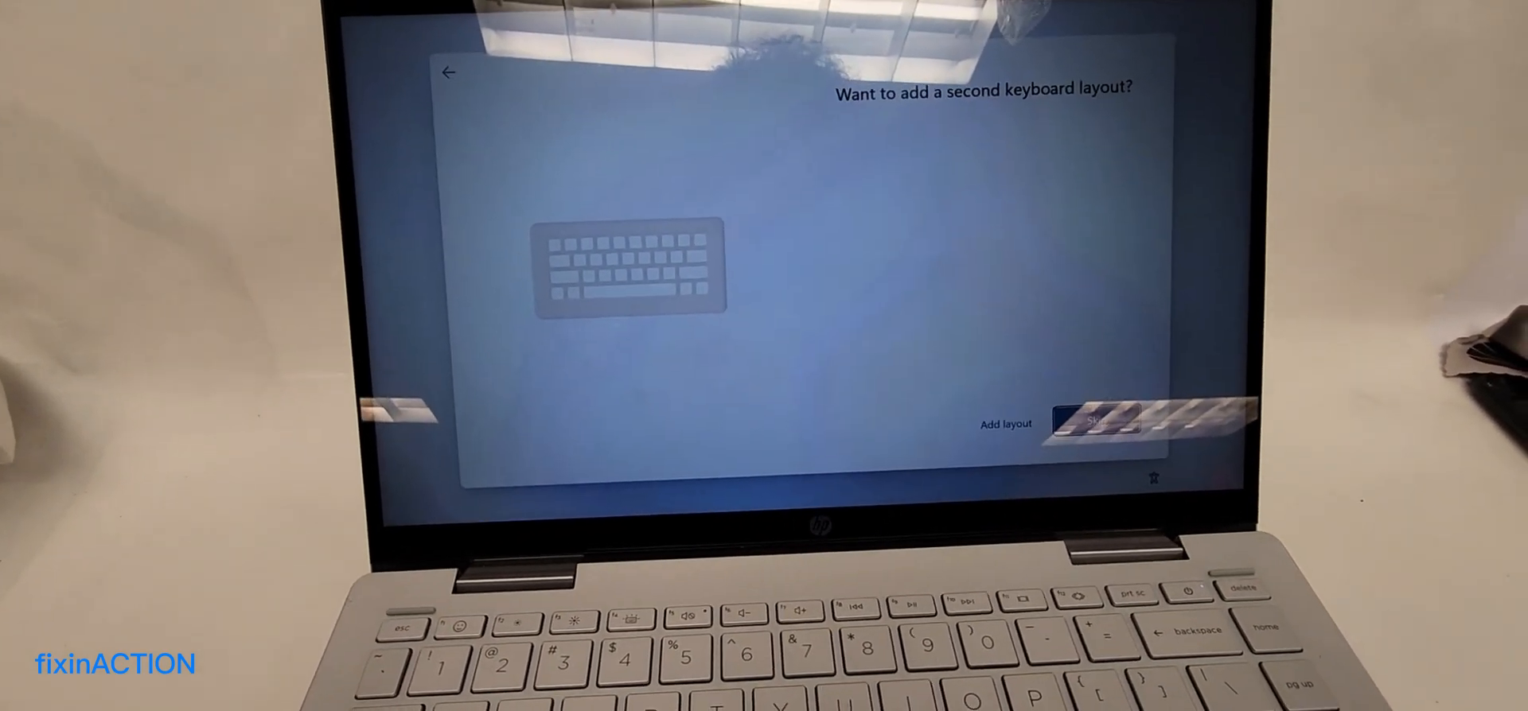
left_click(1096, 423)
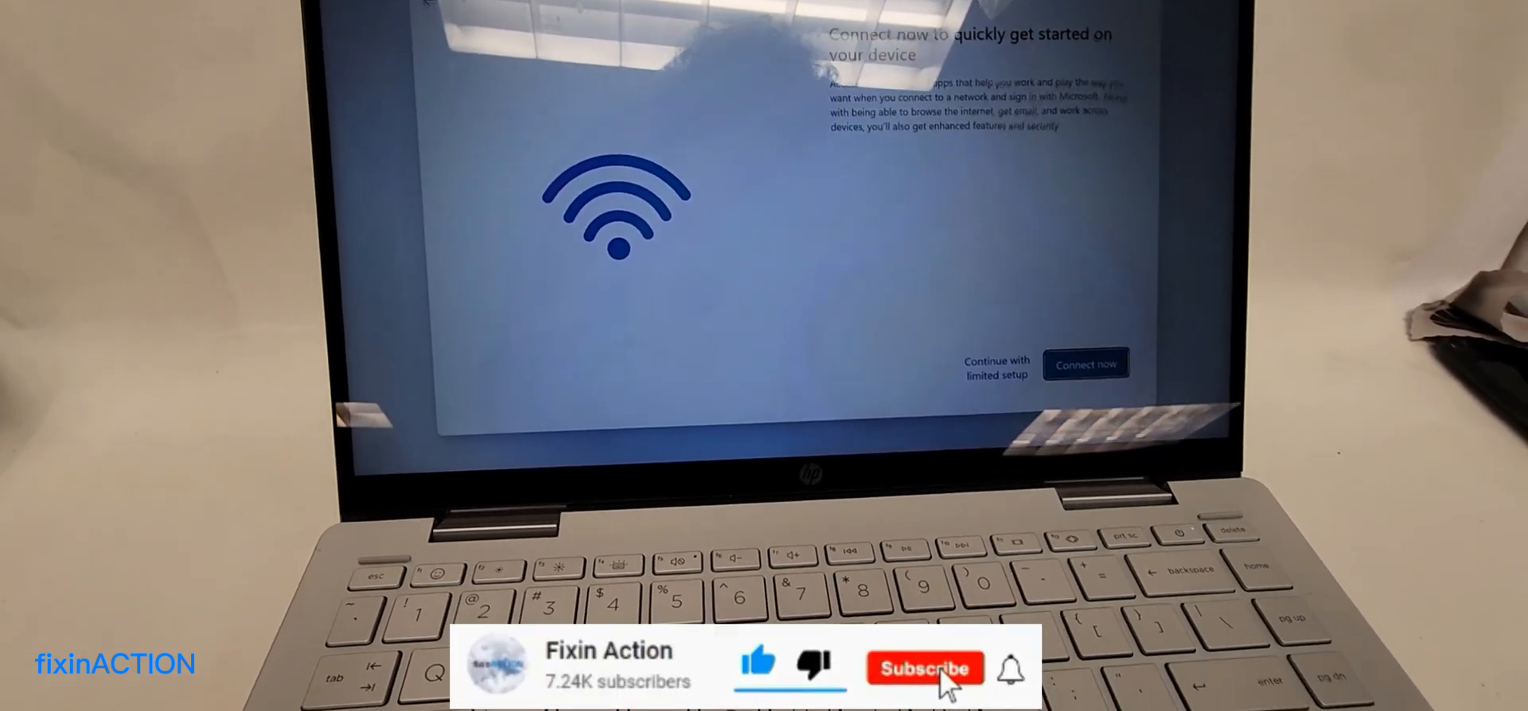
Step: Choose 'Continue with limited setup' to proceed without internet
left_click(922, 667)
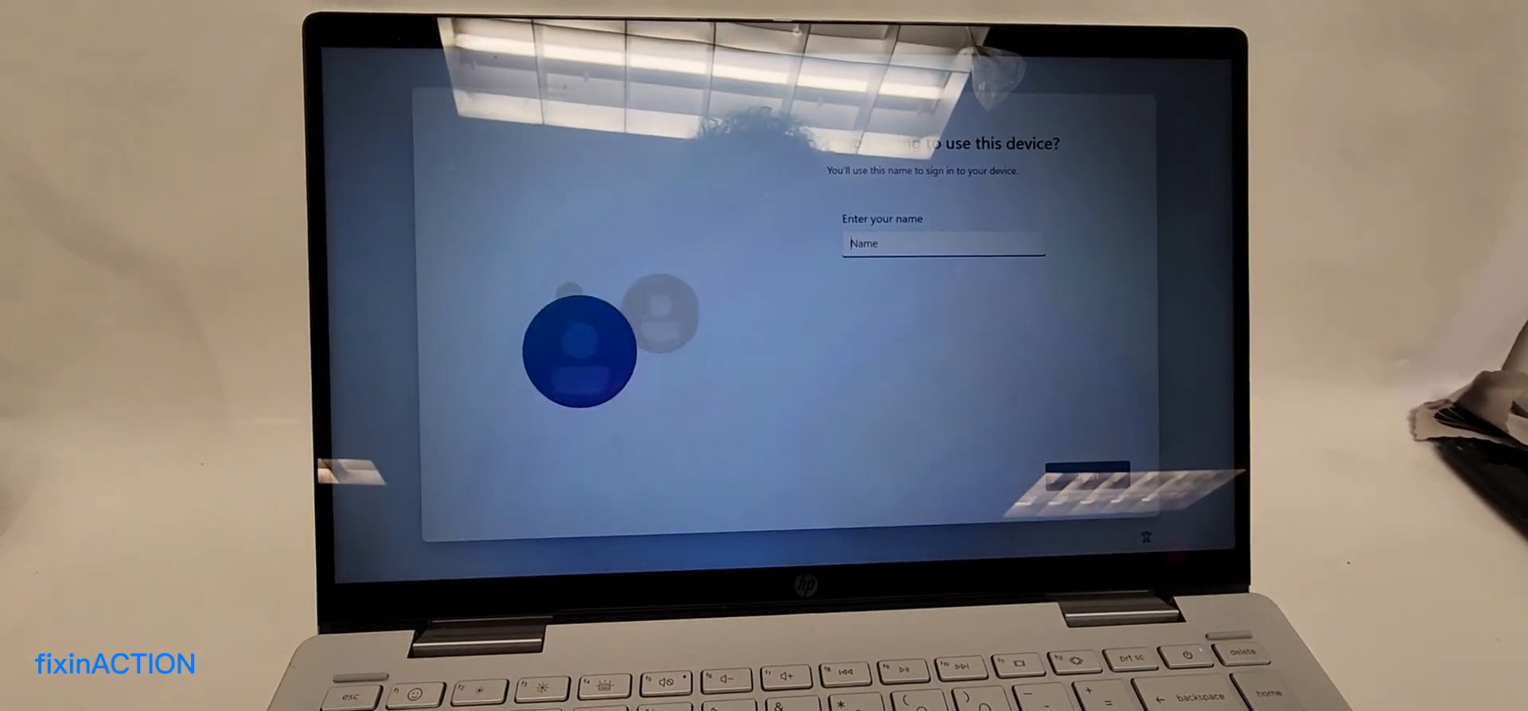
Step: Name the local account 'Ahmad', submit it, and continue past the password step
type("ho")
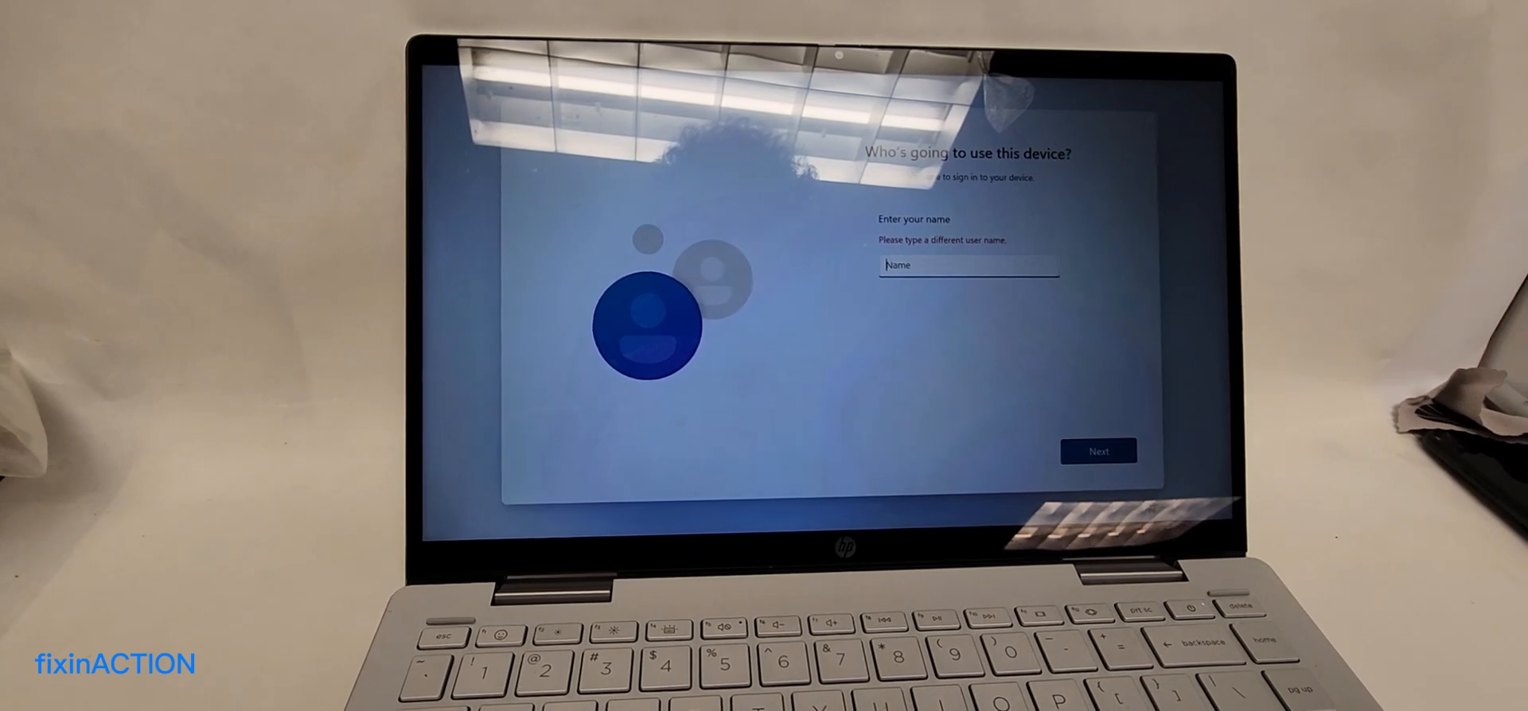
type("Ahmad")
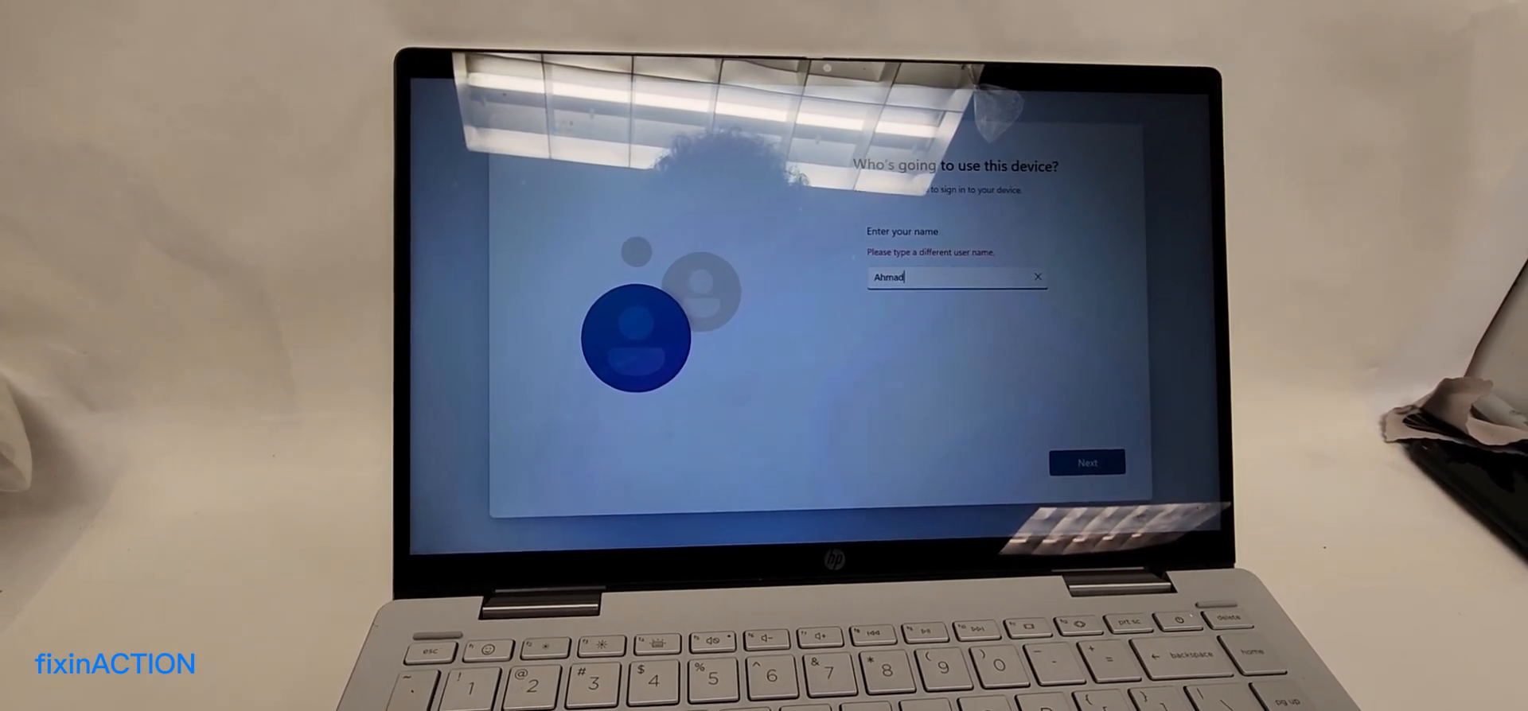
left_click(1087, 463)
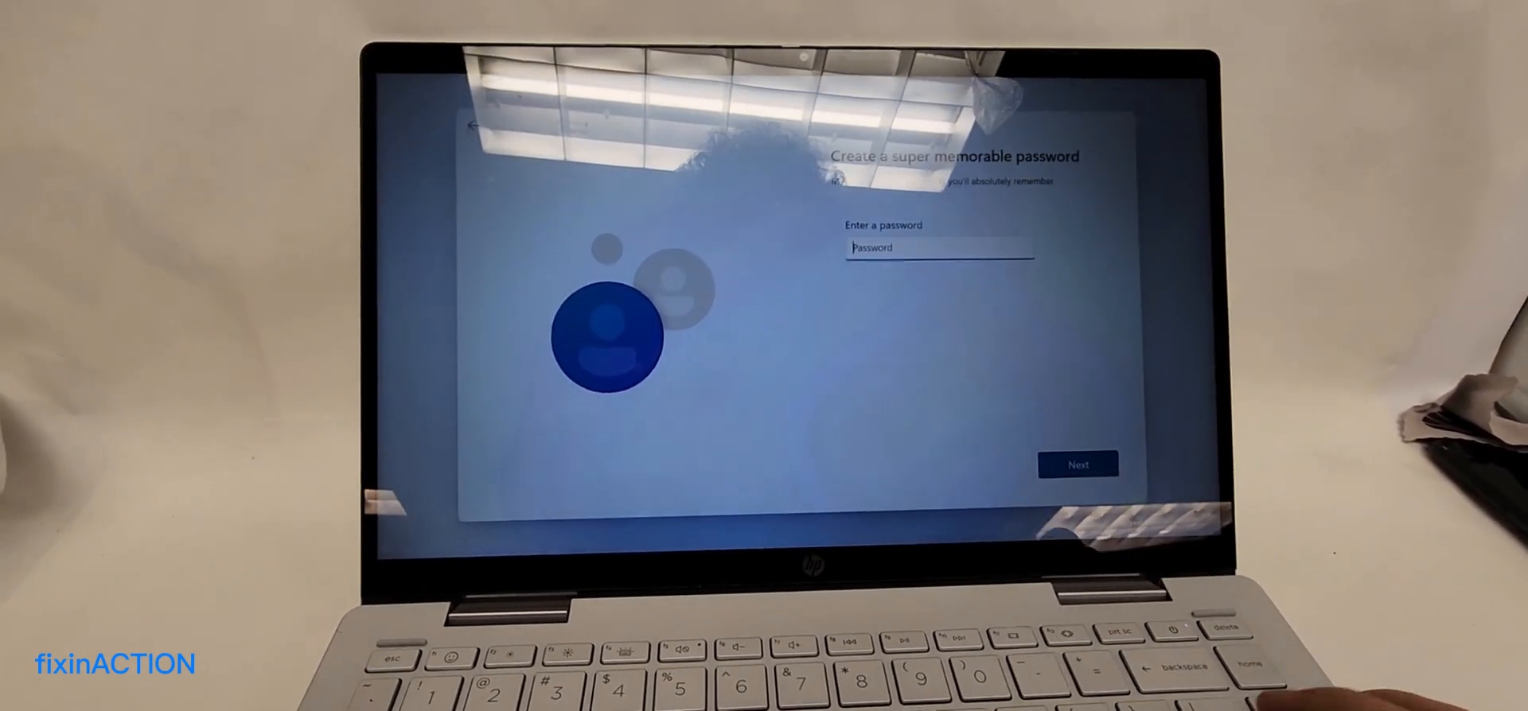
left_click(1077, 464)
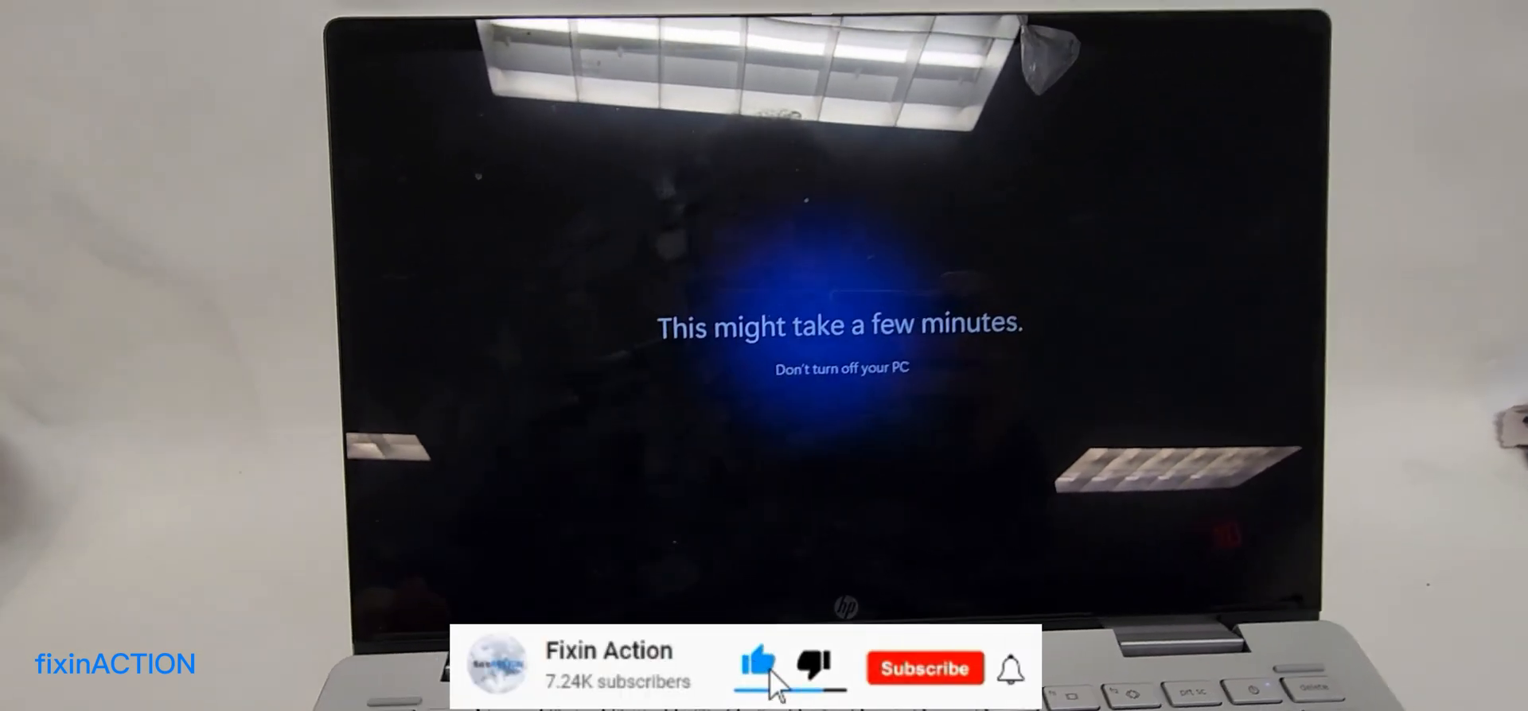
left_click(923, 667)
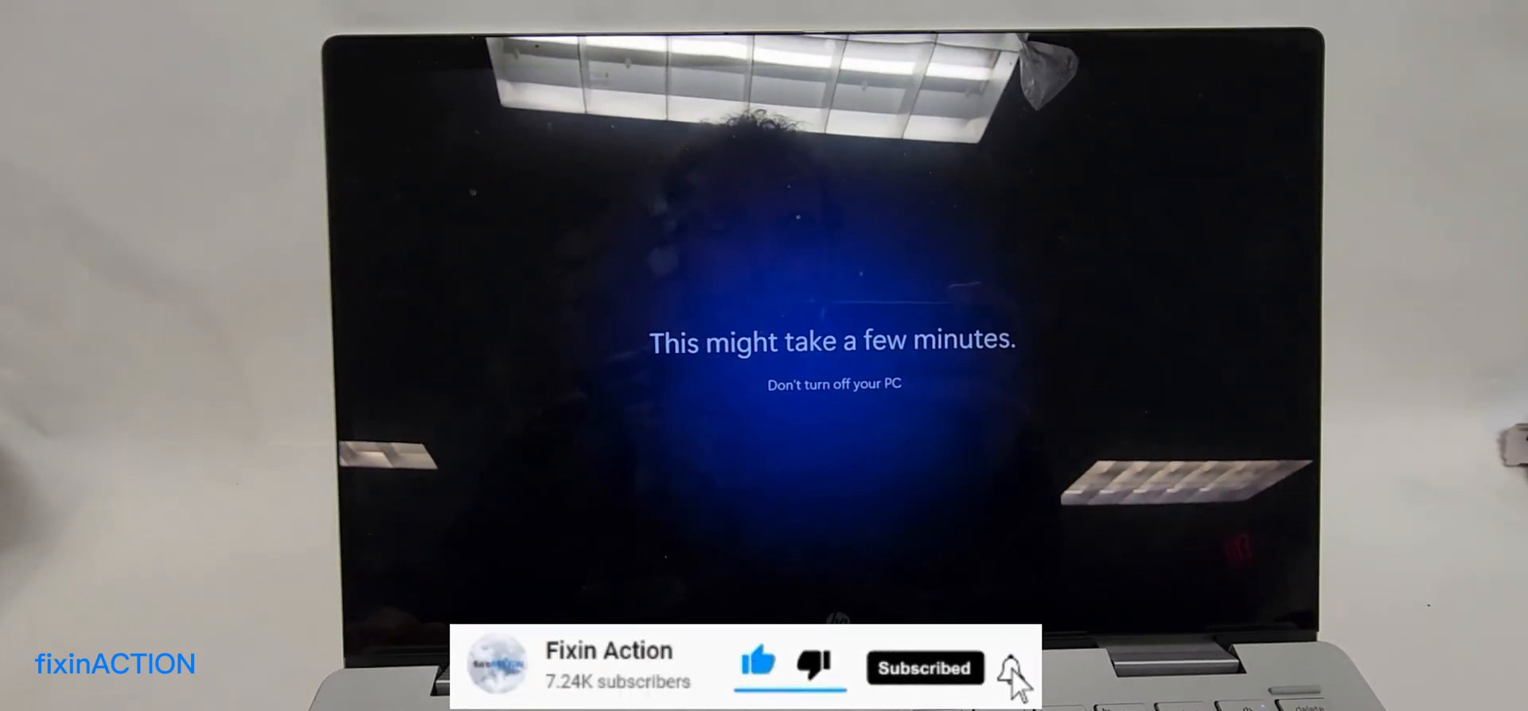